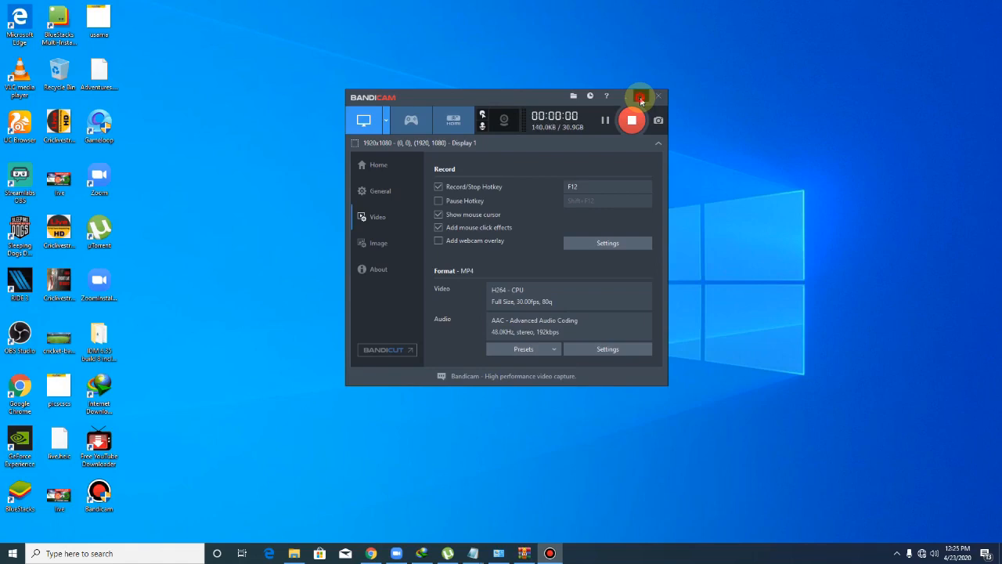
# - Minimize the Bandicam recorder to the system tray, leaving only the desktop visible
pyautogui.click(640, 95)
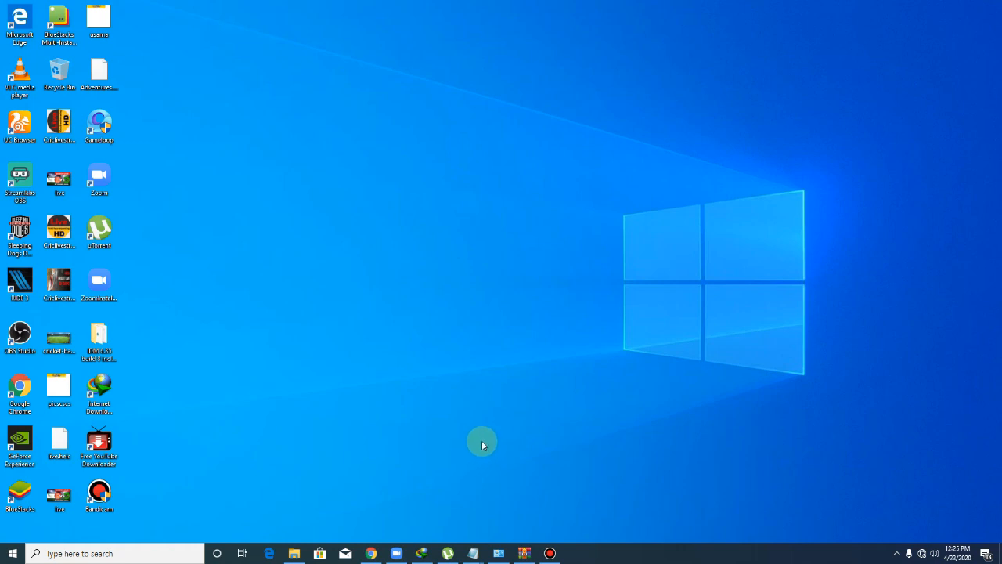
pyautogui.moveTo(301, 478)
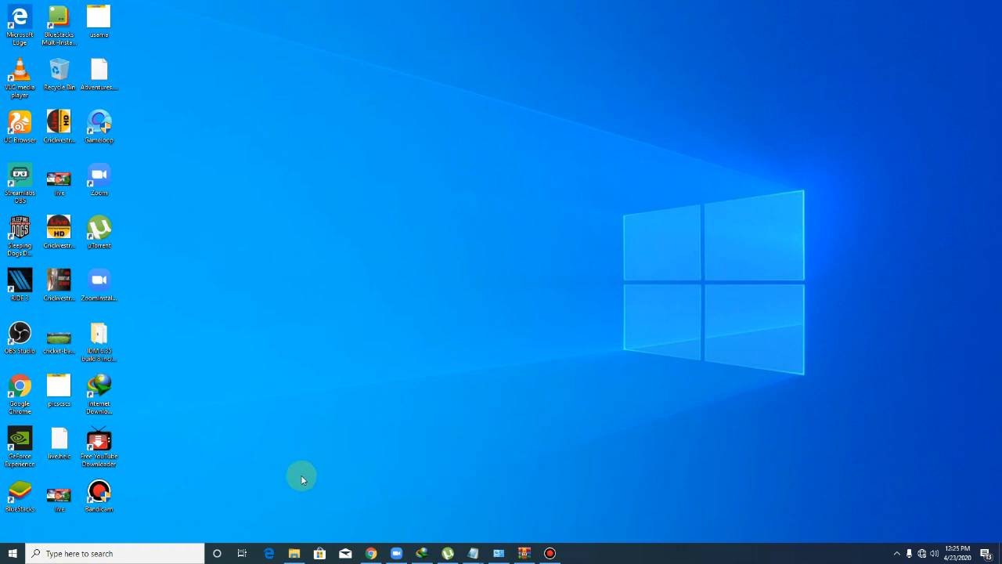
pyautogui.moveTo(282, 415)
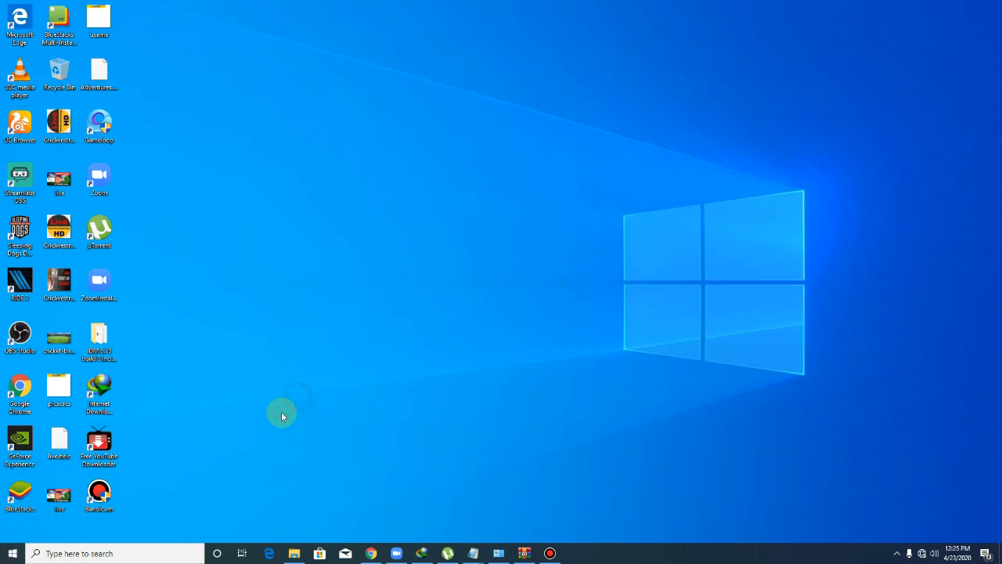
pyautogui.moveTo(598, 545)
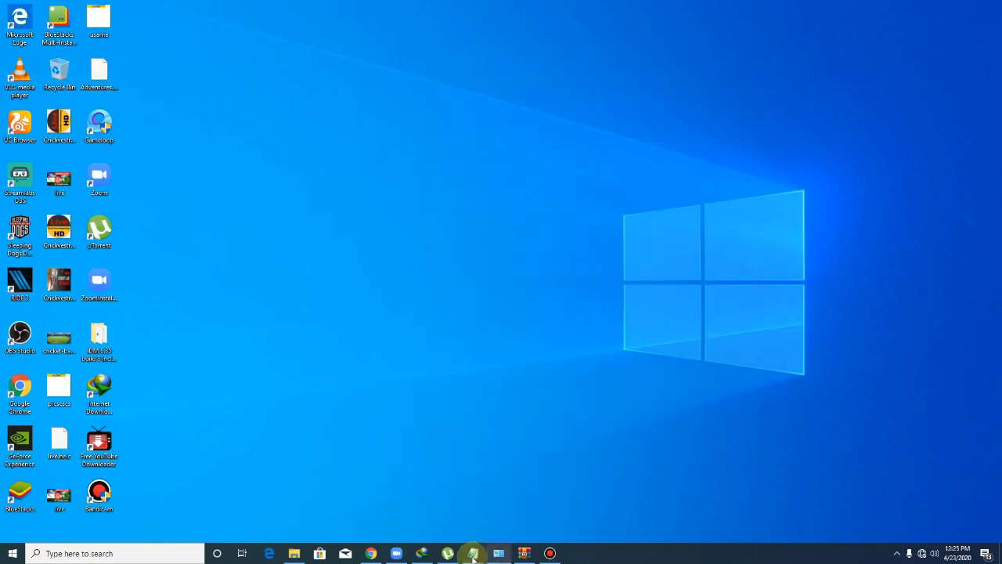
# - Restore the Notepad fix notes and highlight the WUP.EXE error heading line
pyautogui.click(473, 555)
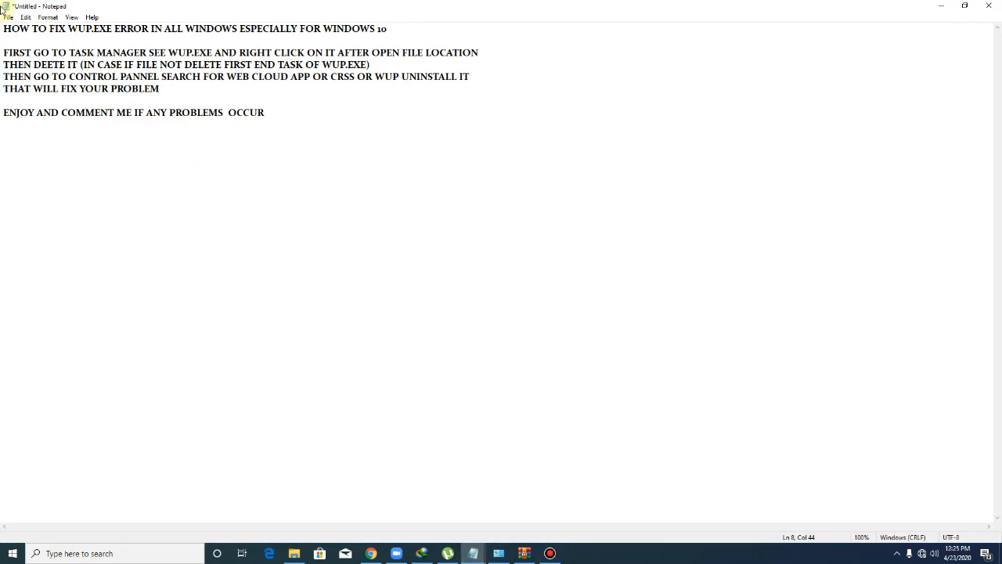
pyautogui.press('ctrl+a')
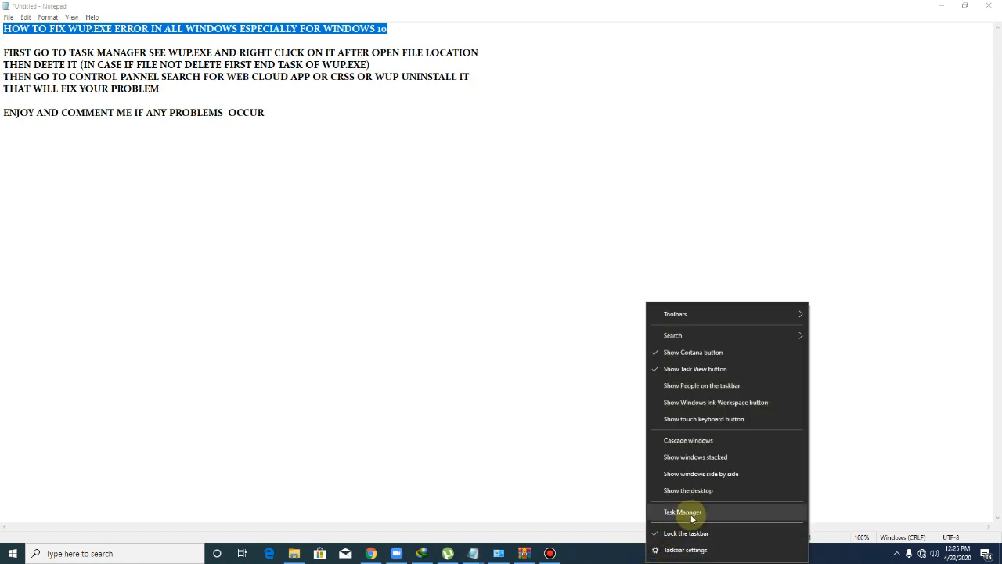
pyautogui.click(683, 512)
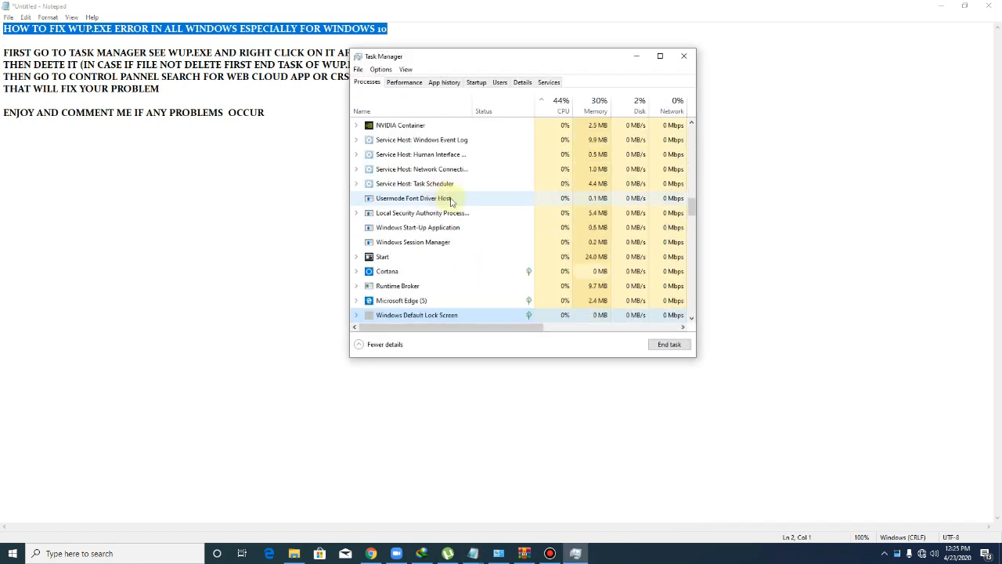
pyautogui.rightClick(423, 257)
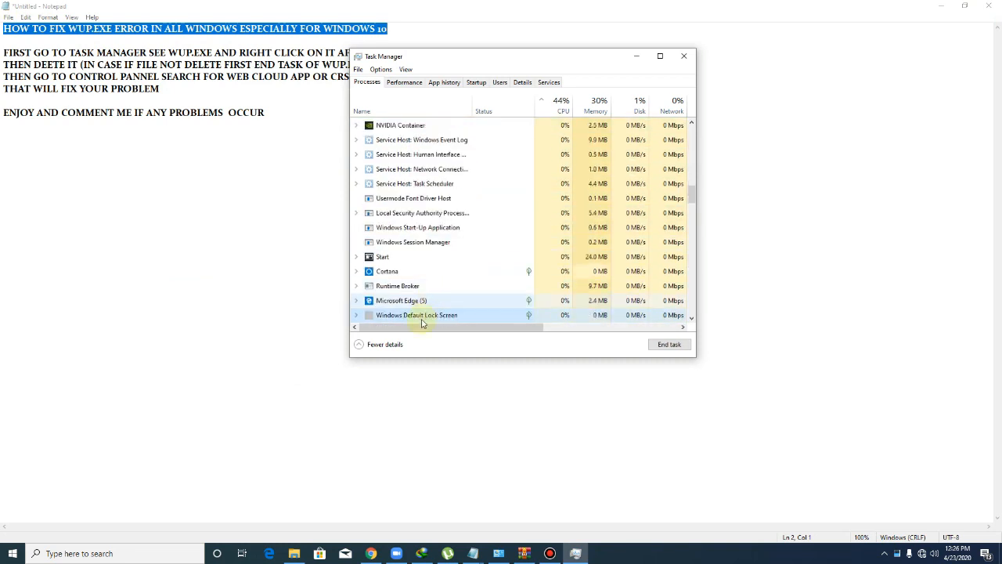
pyautogui.rightClick(423, 315)
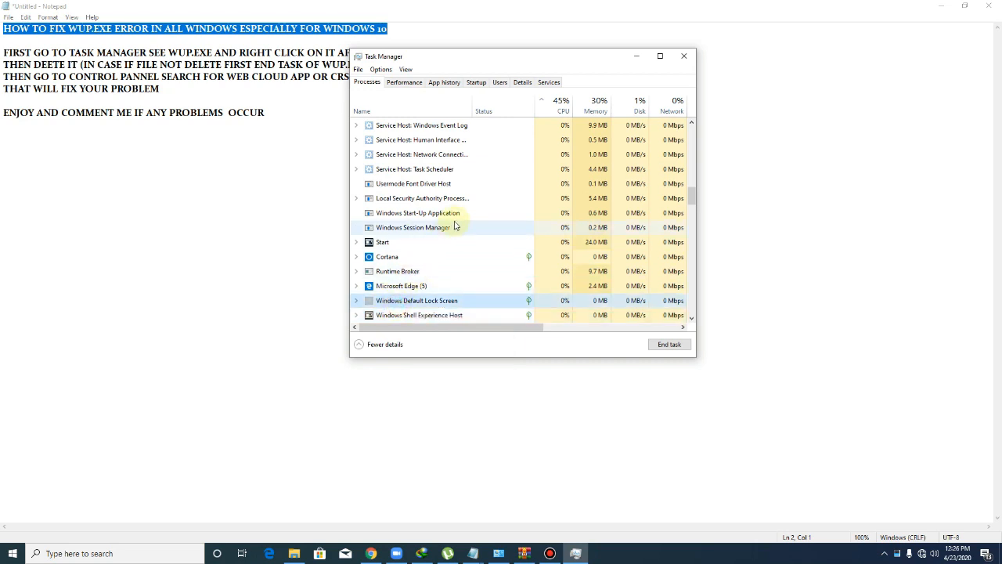
pyautogui.scroll(-3)
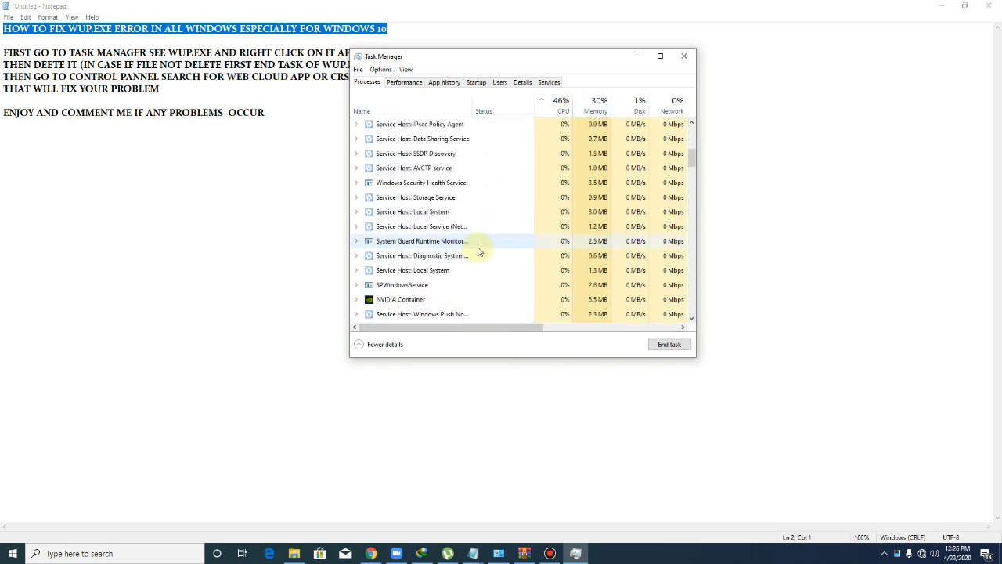
pyautogui.click(562, 100)
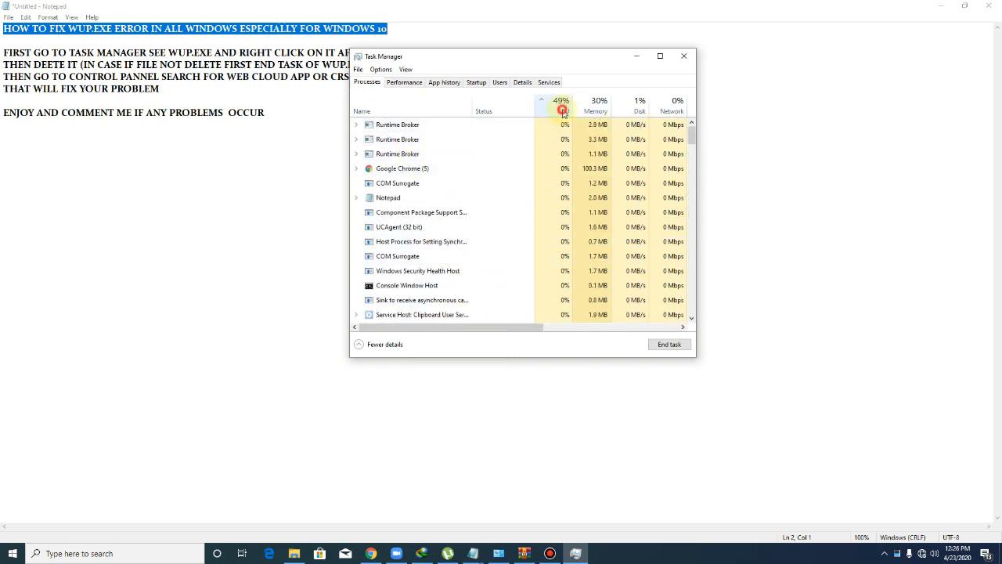
pyautogui.click(562, 110)
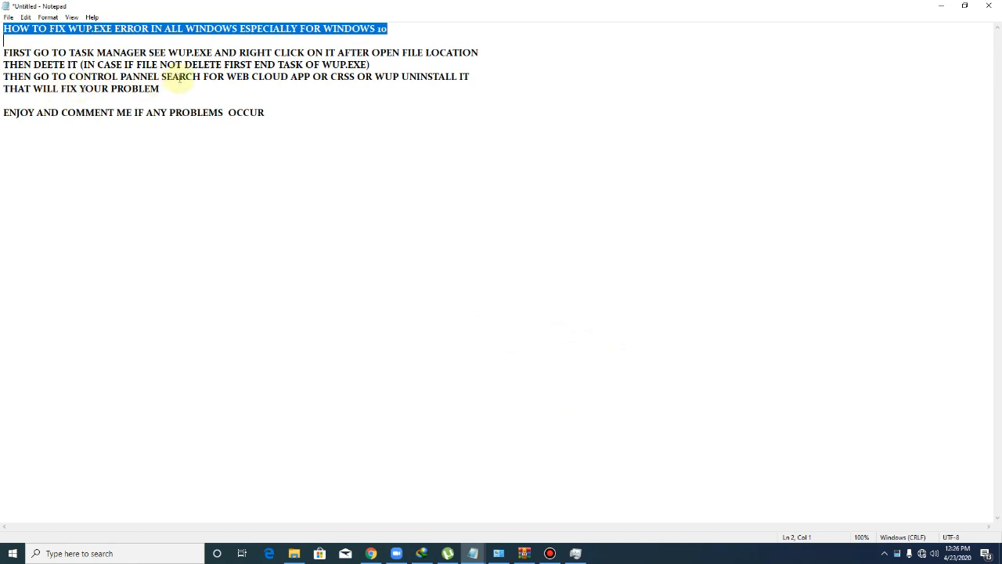
# - Highlight WEB CLOUD, APP and CRSS in the uninstall step, then bring up the Start menu
pyautogui.moveTo(237, 75); pyautogui.dragTo(296, 75)
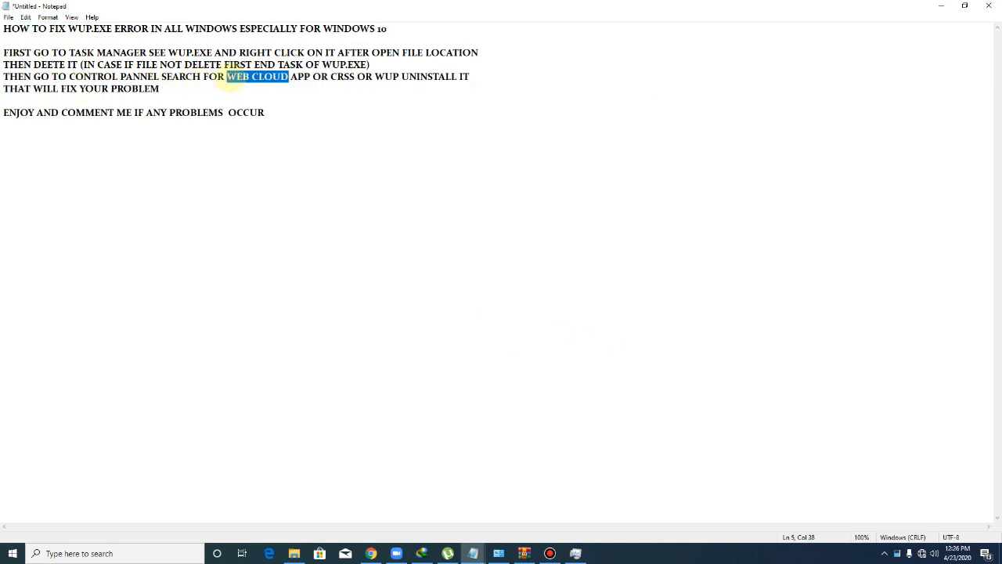
pyautogui.click(294, 77)
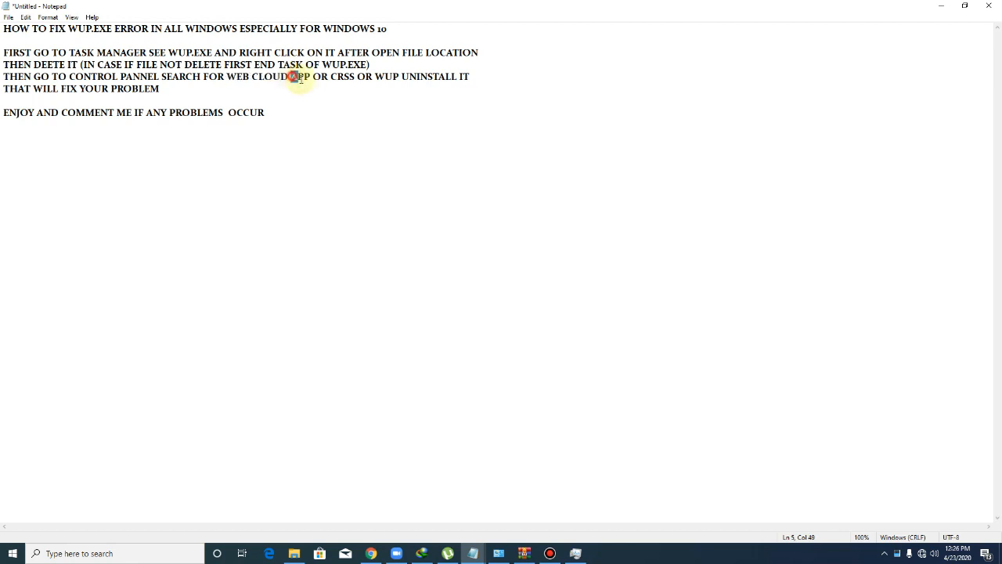
pyautogui.doubleClick(301, 76)
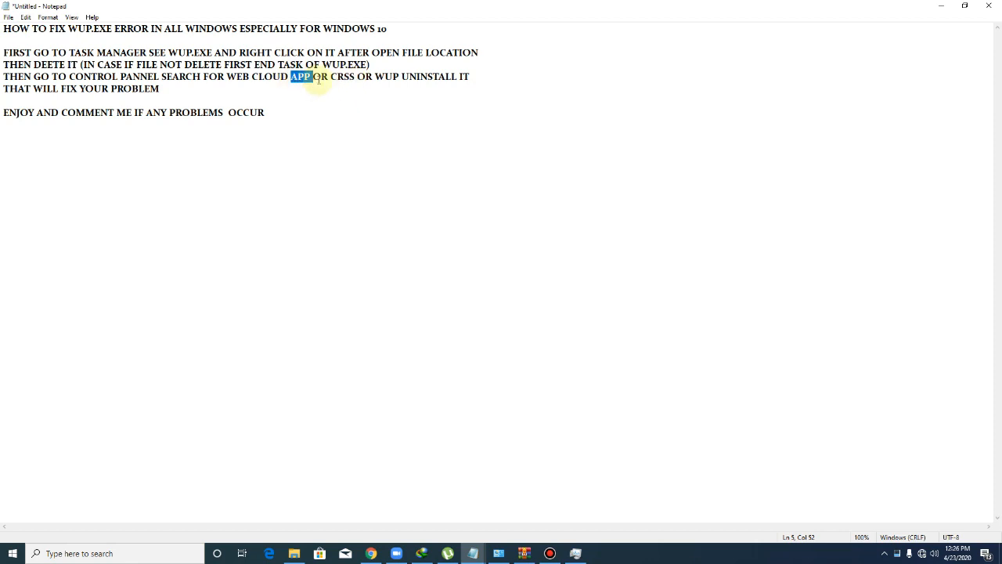
pyautogui.doubleClick(342, 75)
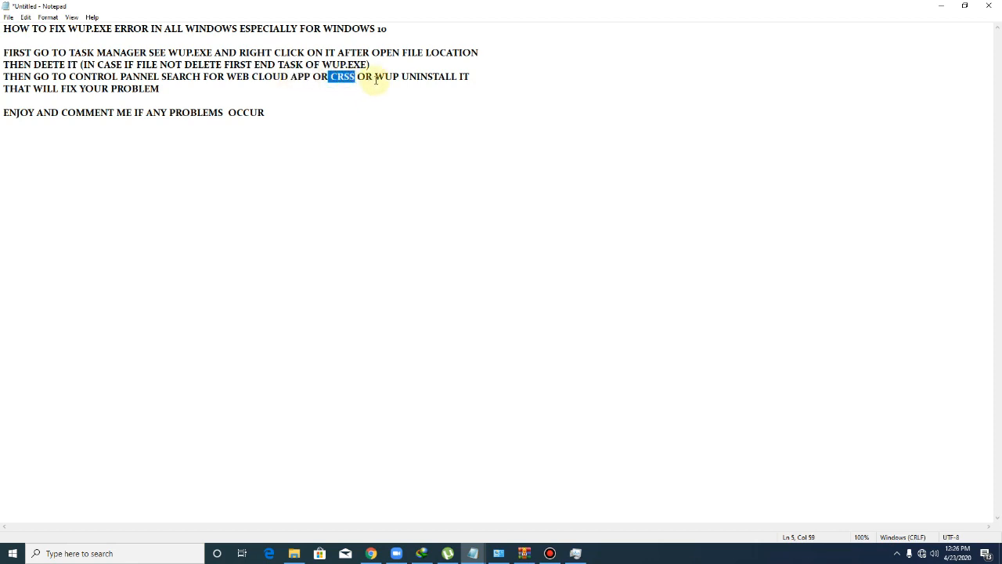
pyautogui.click(13, 552)
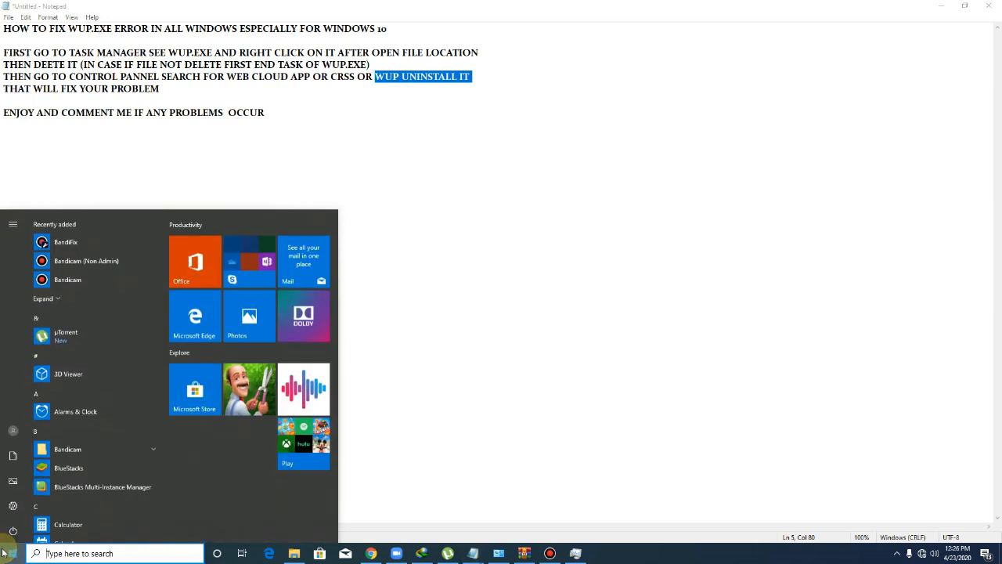
# - Search 'Control Panel', reach Programs and Features and locate Web Companion for uninstalling
pyautogui.write('Control Panel')
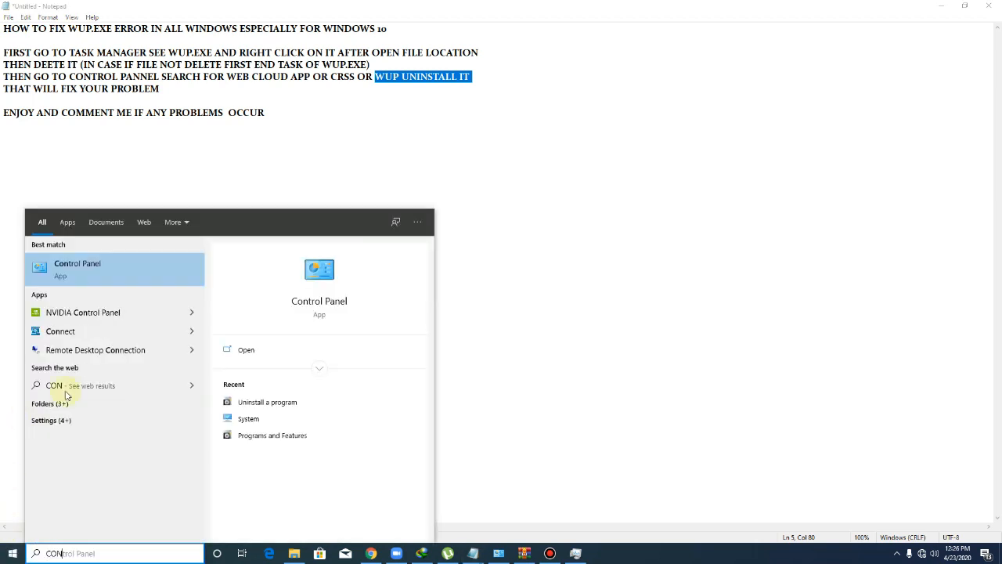
pyautogui.click(78, 268)
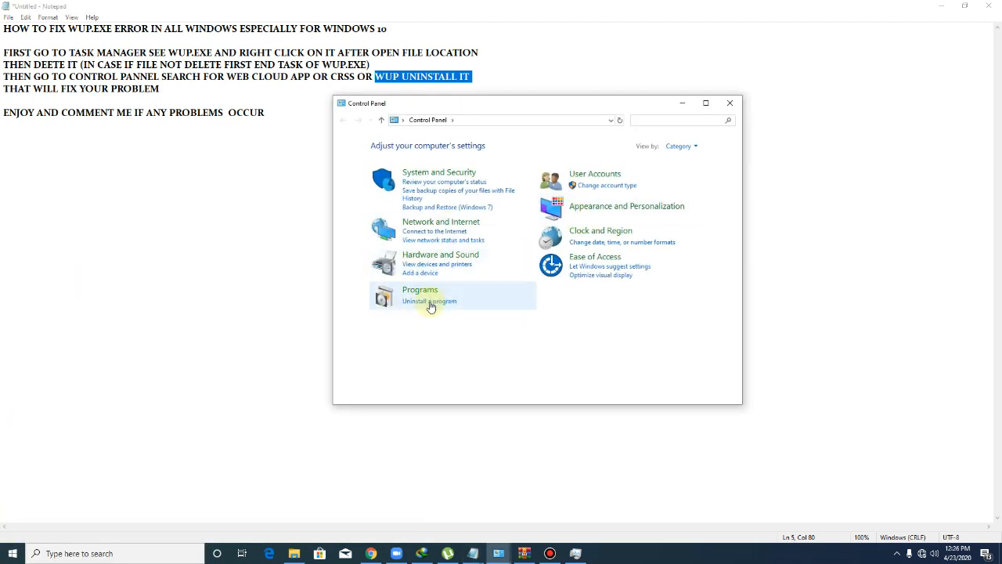
pyautogui.click(430, 301)
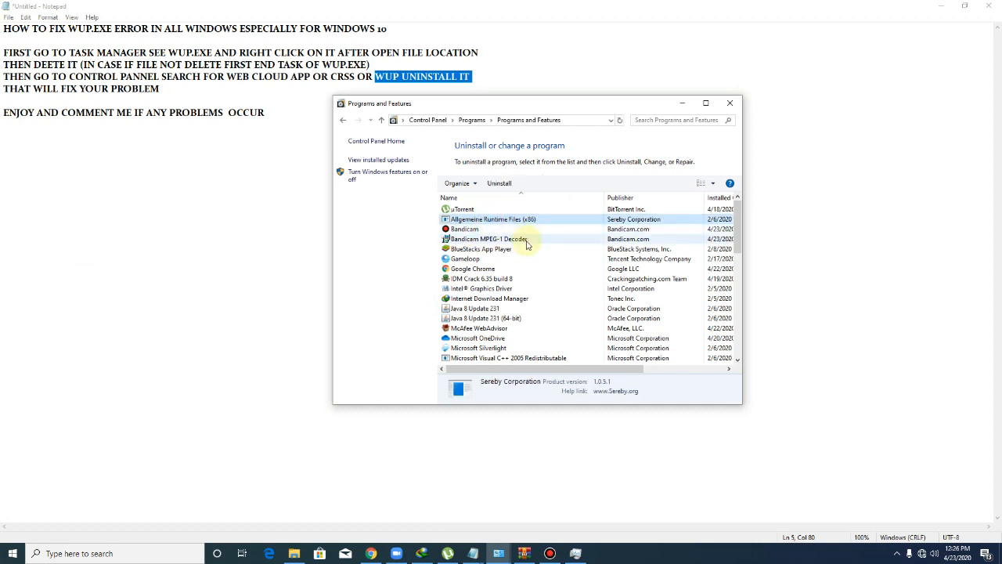
pyautogui.click(509, 219)
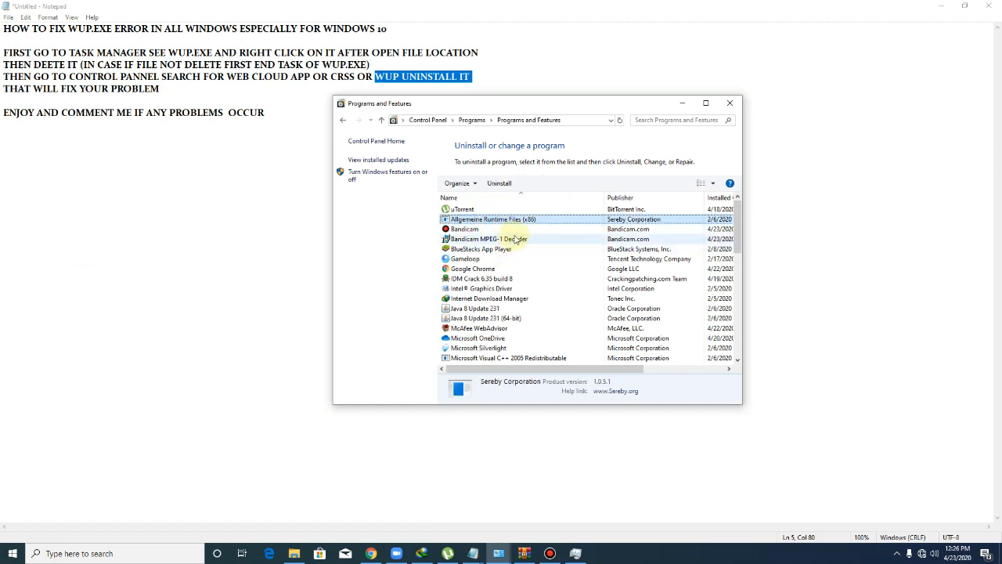
pyautogui.rightClick(485, 238)
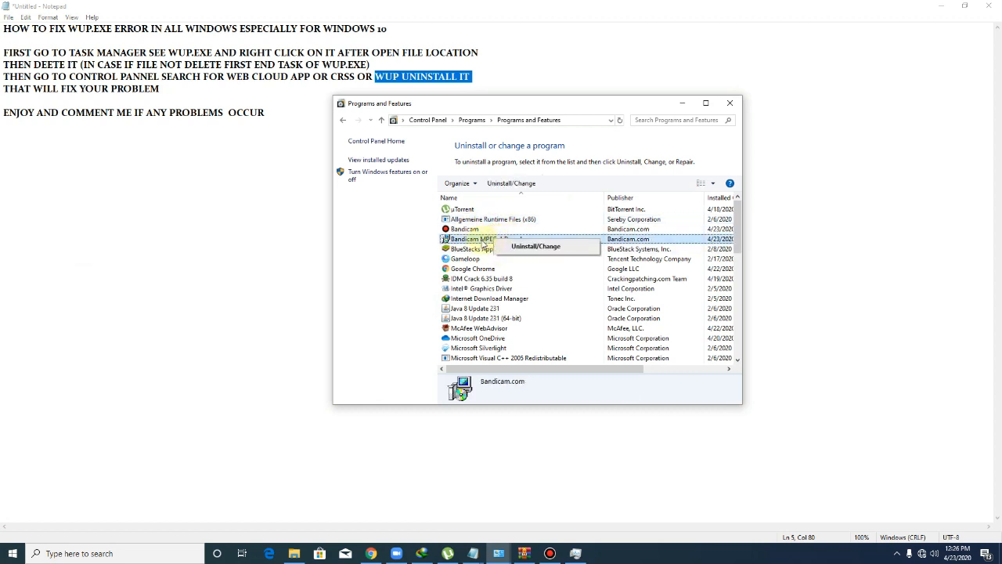
pyautogui.scroll(-3)
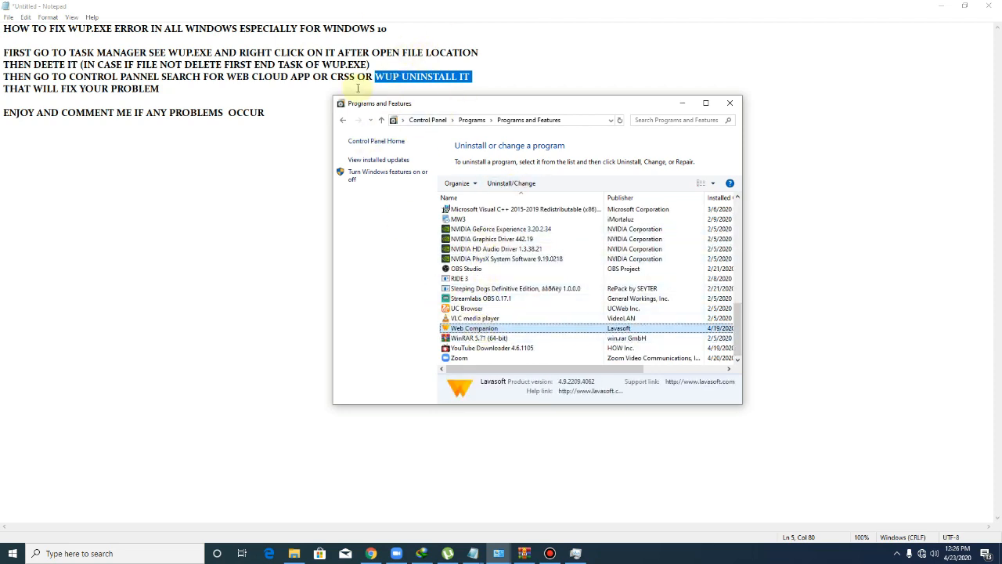
pyautogui.moveTo(515, 358)
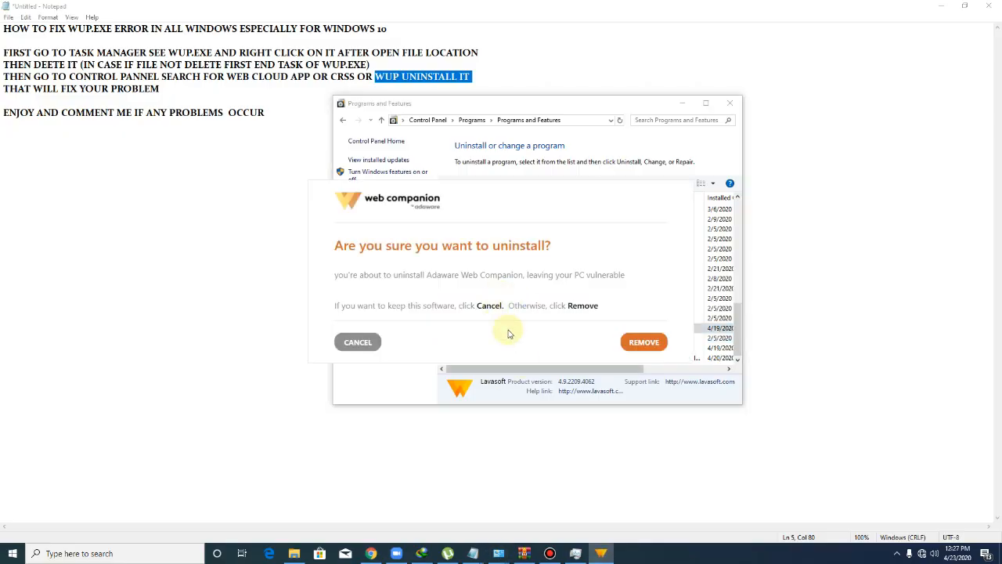
# - Confirm removing Web Companion and dismiss the uninstallation-complete message
pyautogui.click(643, 341)
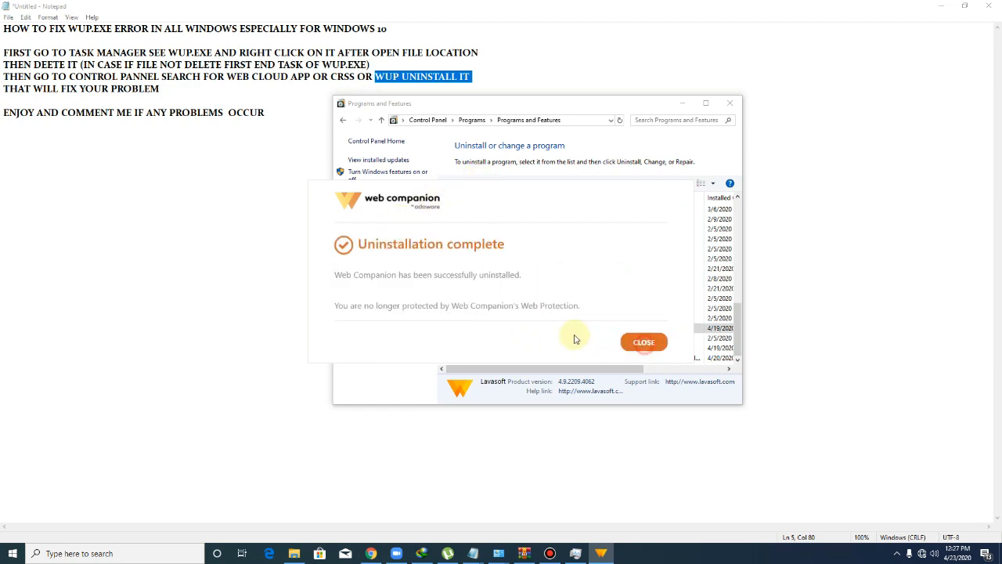
pyautogui.click(642, 342)
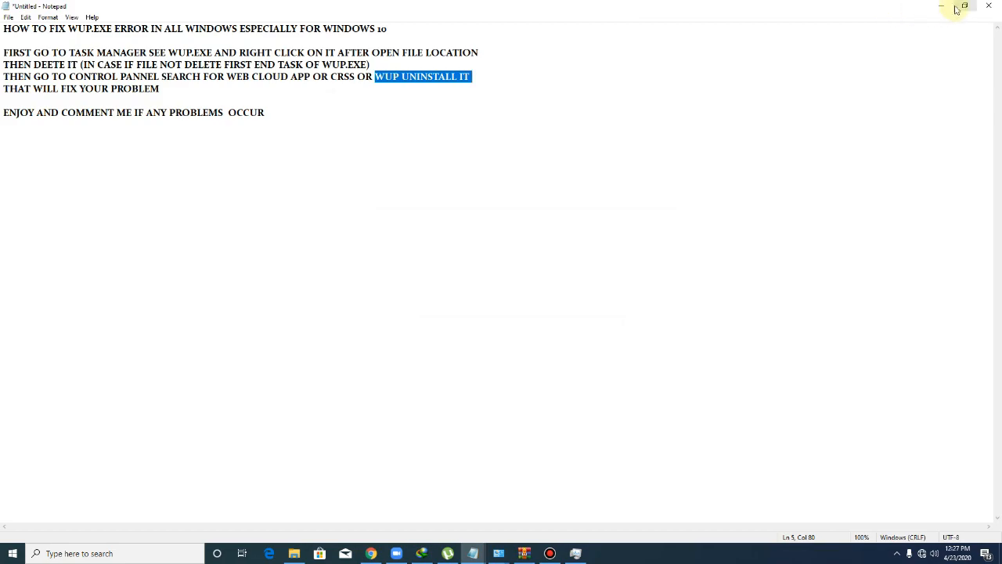
pyautogui.rightClick(313, 305)
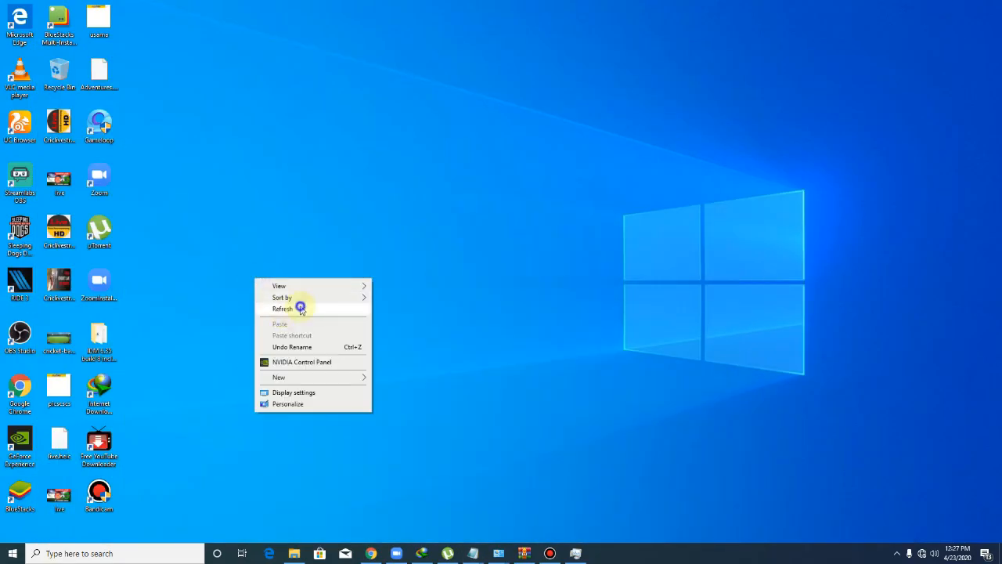
pyautogui.click(13, 553)
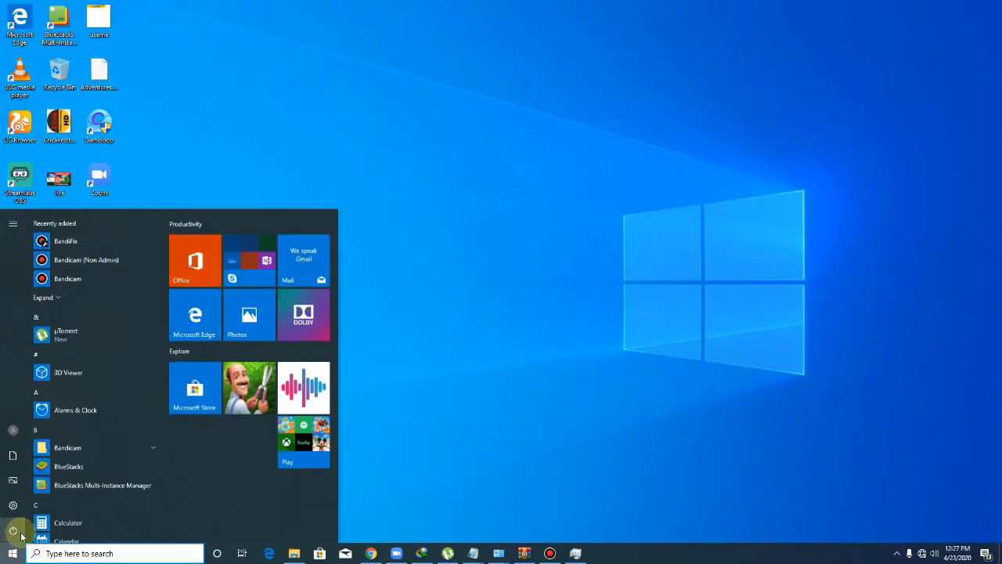
pyautogui.click(12, 531)
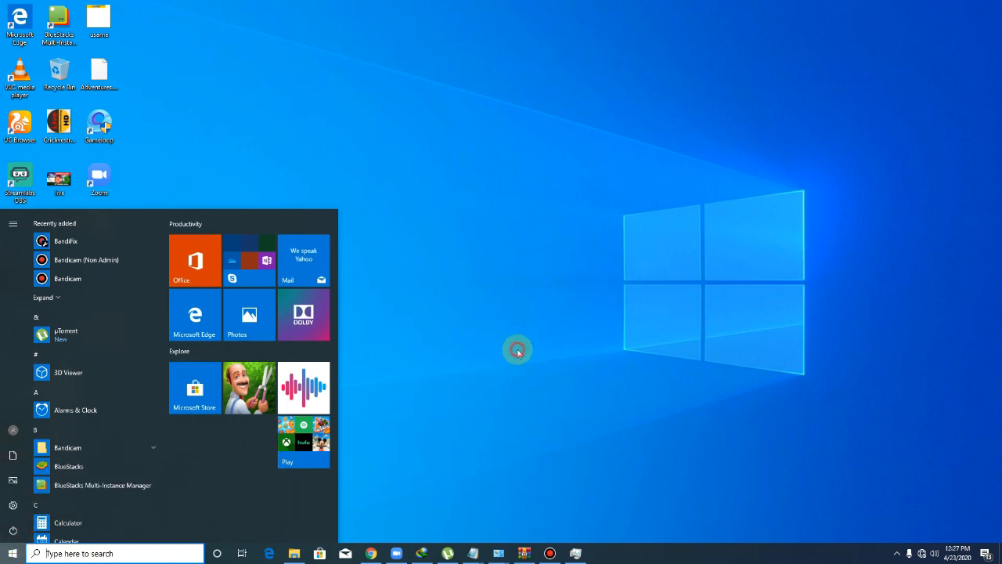
pyautogui.click(517, 351)
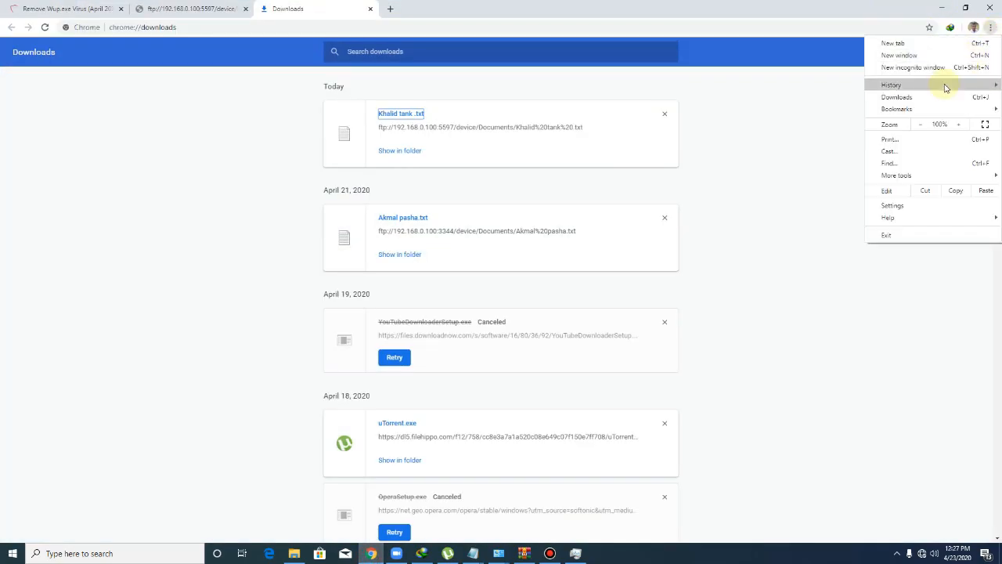
# - Clear Chrome's browsing data for the chosen time range, then minimize Chrome
pyautogui.click(891, 85)
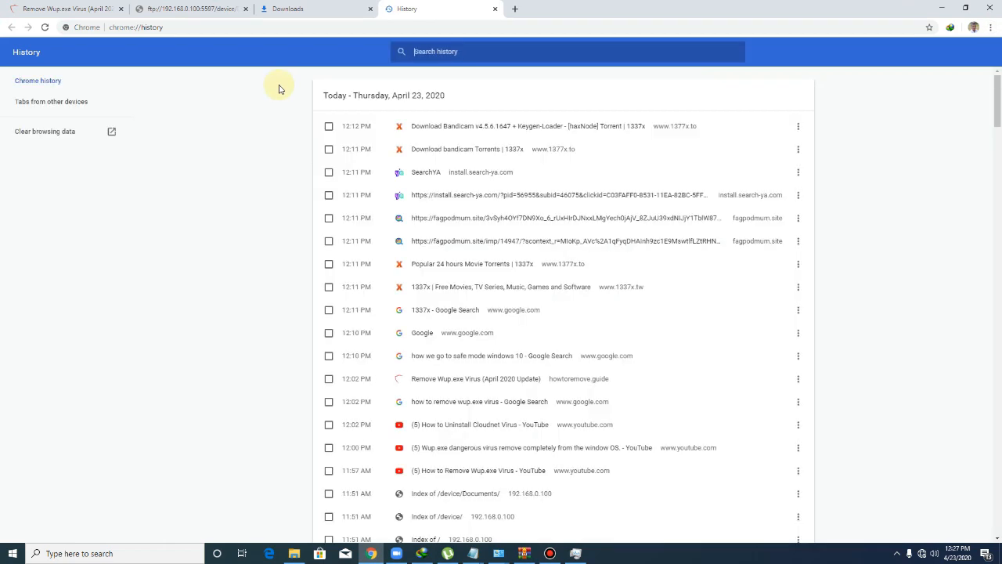
pyautogui.click(43, 131)
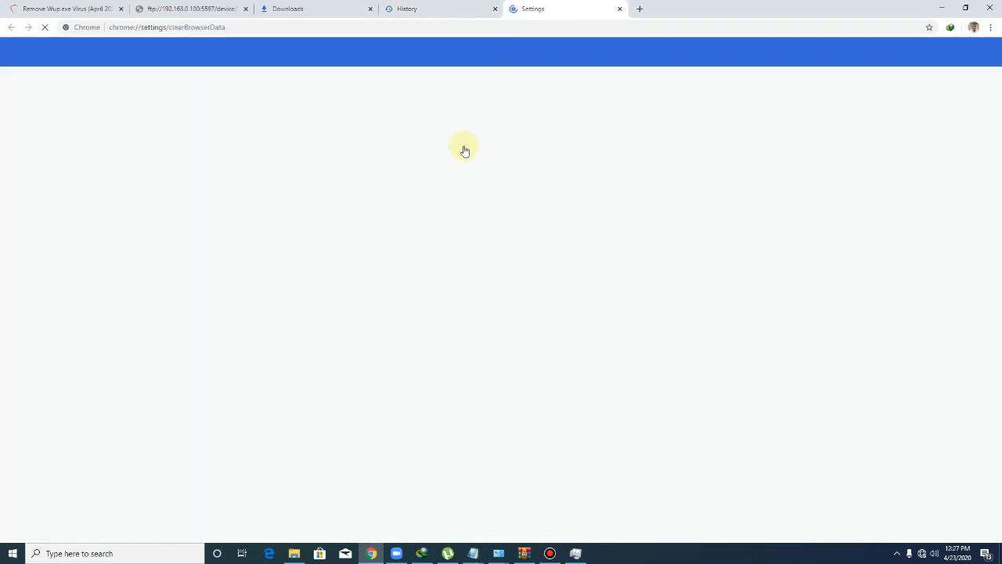
pyautogui.click(468, 222)
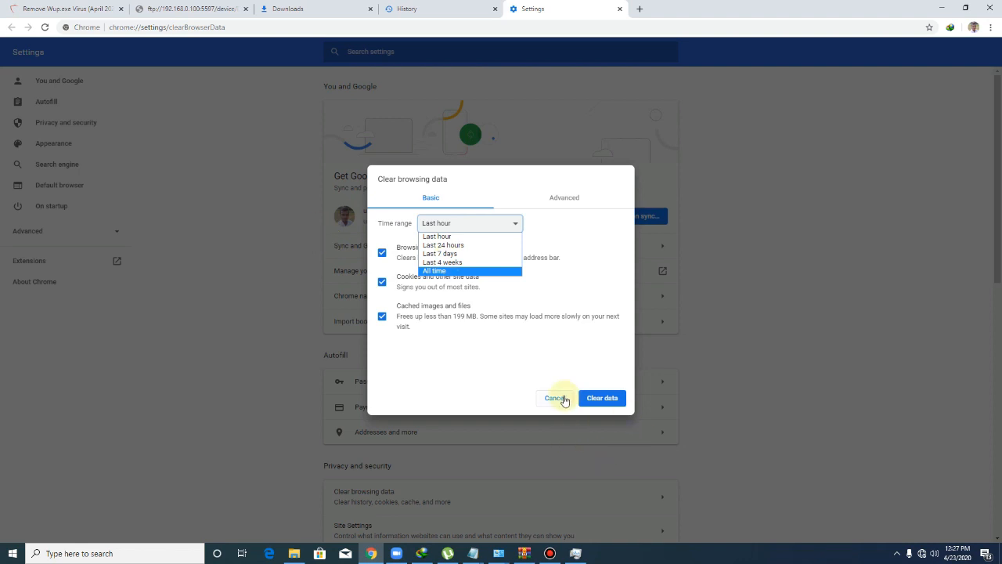
pyautogui.click(556, 397)
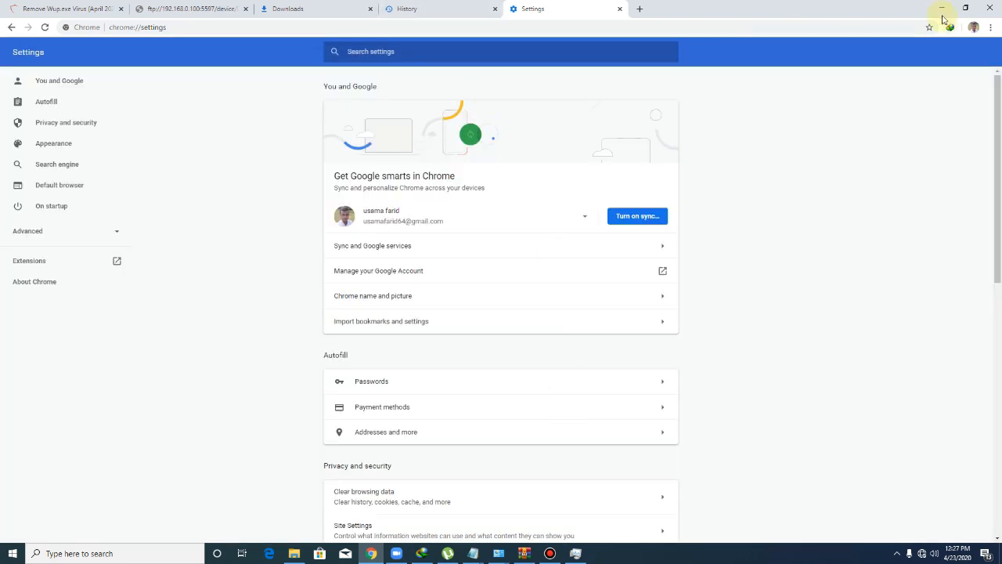
pyautogui.click(943, 9)
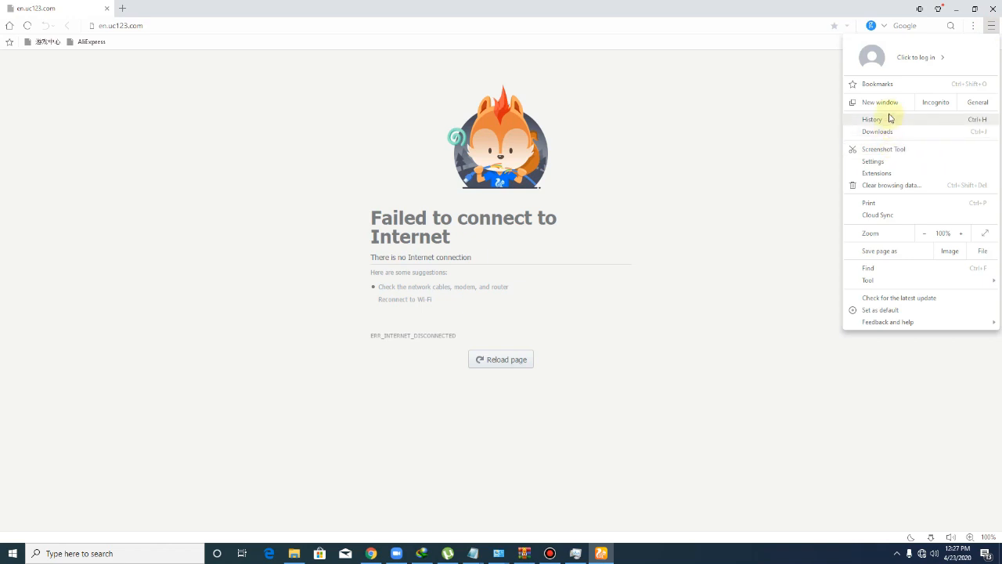
# - Bring up UC Browser's browsing history to clear its stored data
pyautogui.click(872, 119)
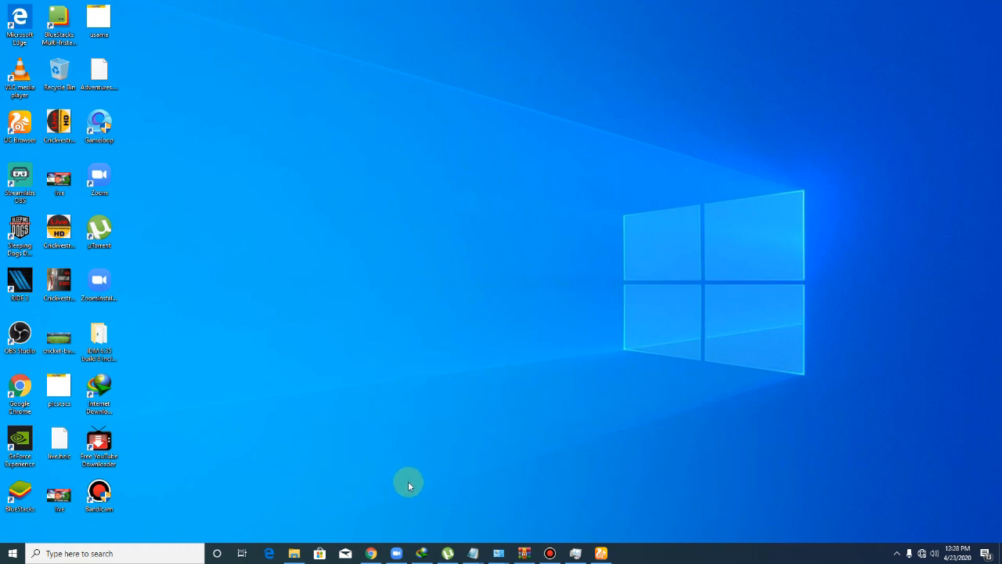
pyautogui.moveTo(363, 292)
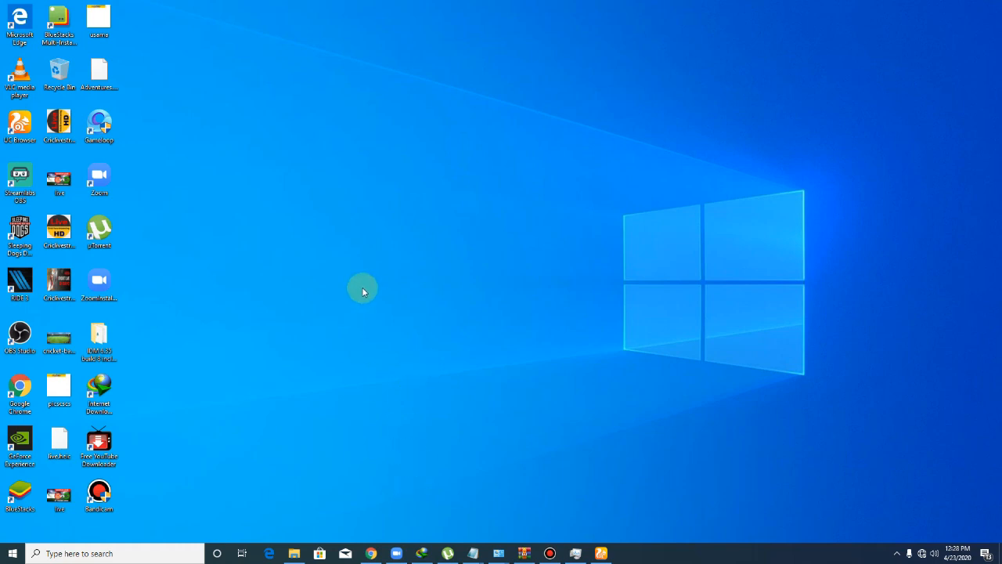